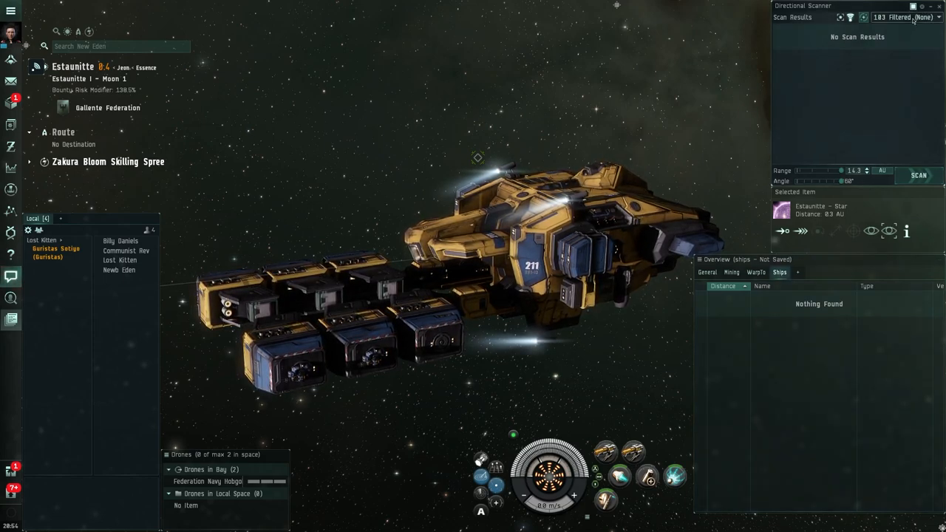
- Add Scanner Probe from the Charge group to the overview preset and save it as 'ships'
click(937, 17)
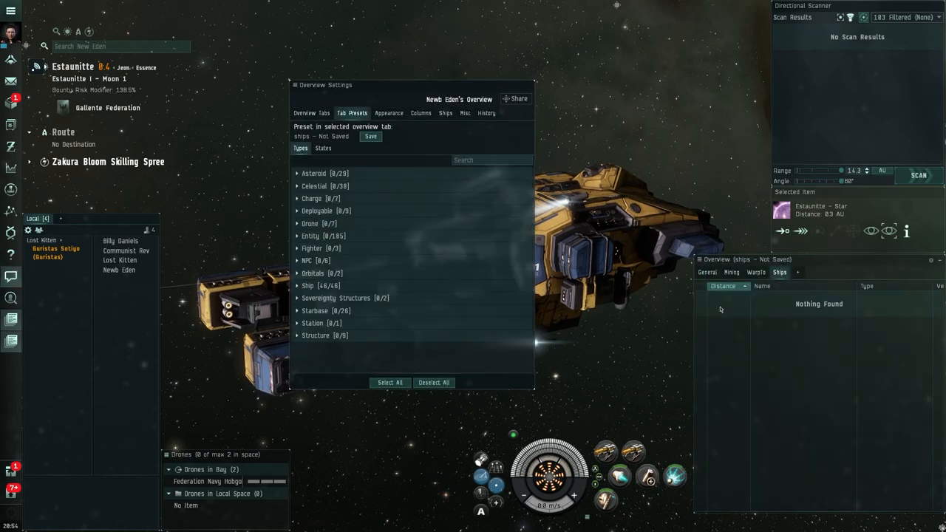
text(probe)
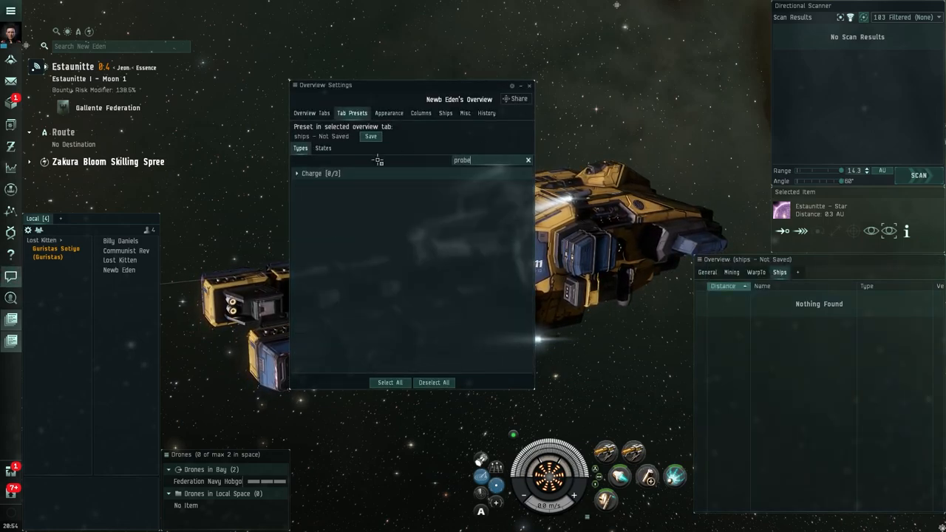
click(296, 173)
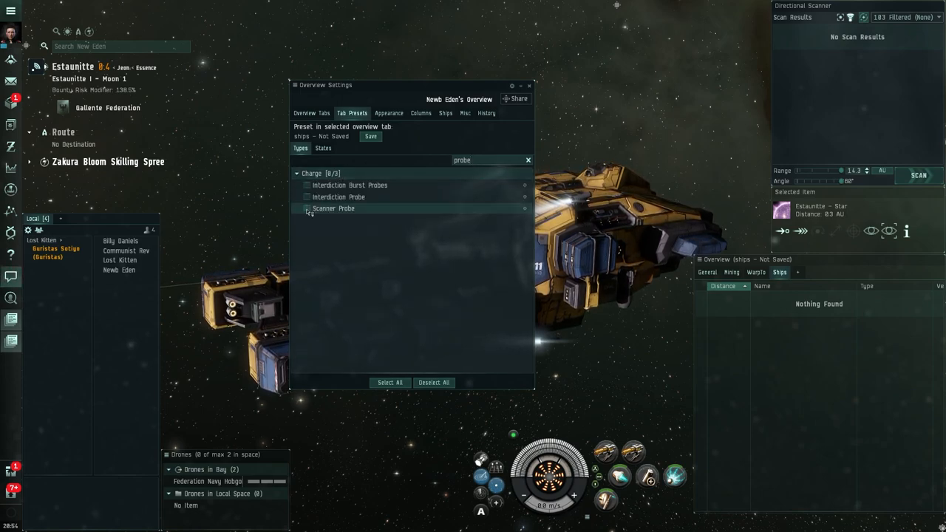
click(307, 208)
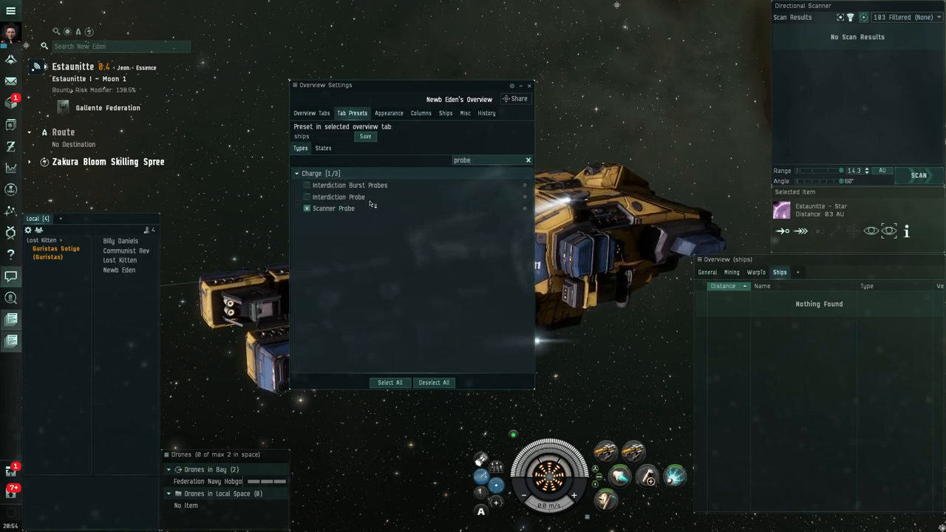
click(365, 137)
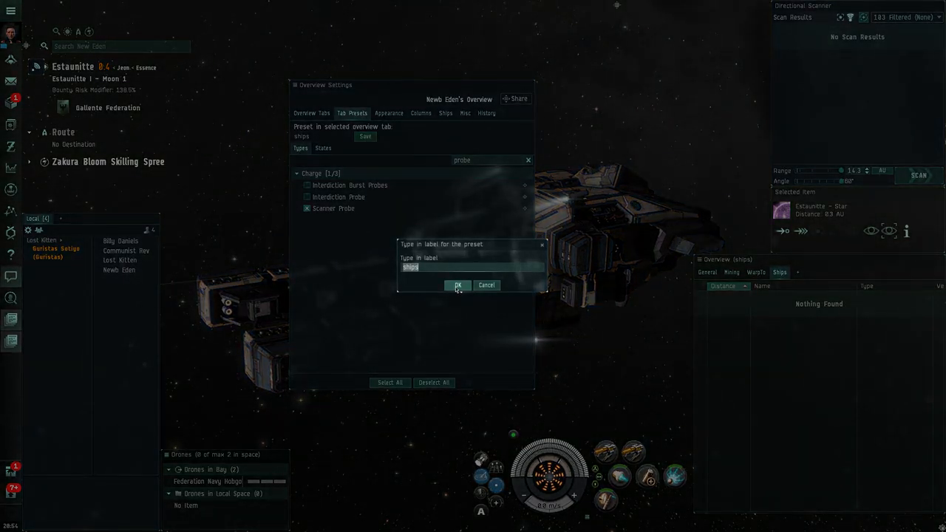
click(458, 286)
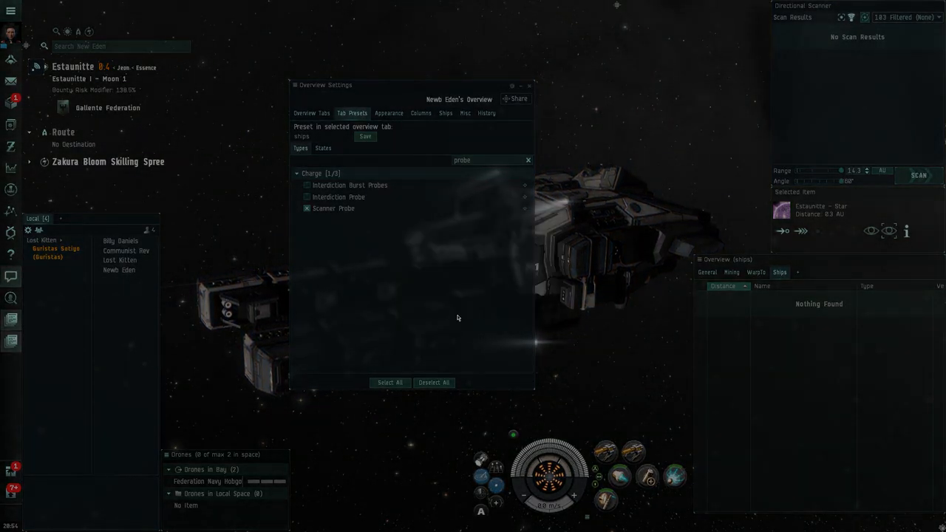
- Close Overview Settings and focus the Directional Scanner window
click(529, 85)
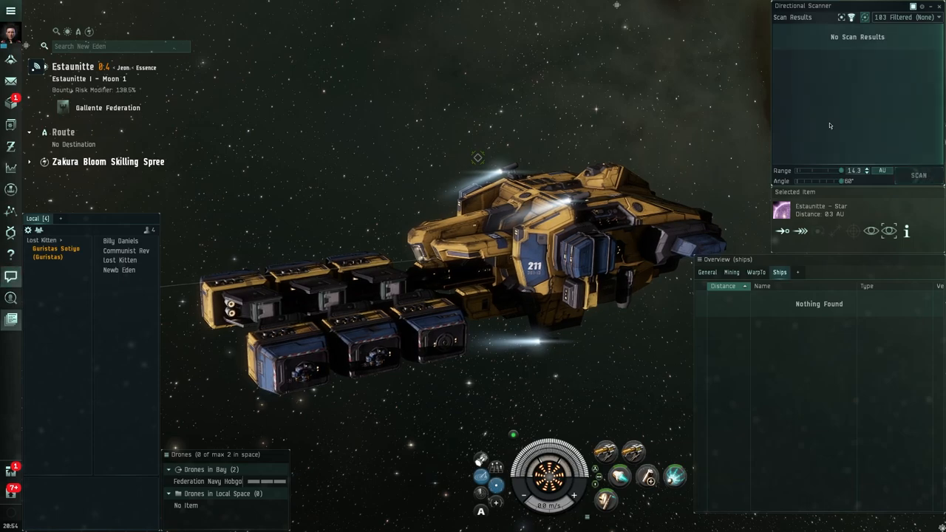
click(917, 175)
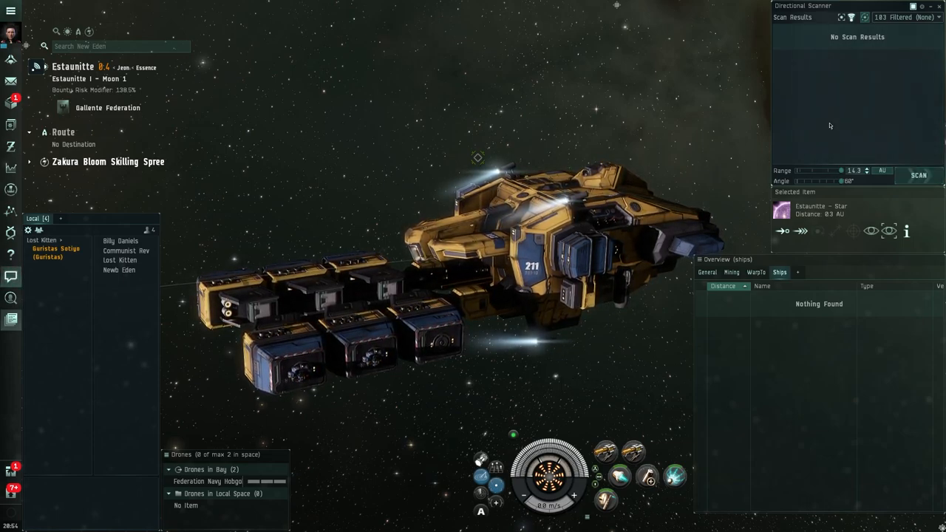
click(918, 175)
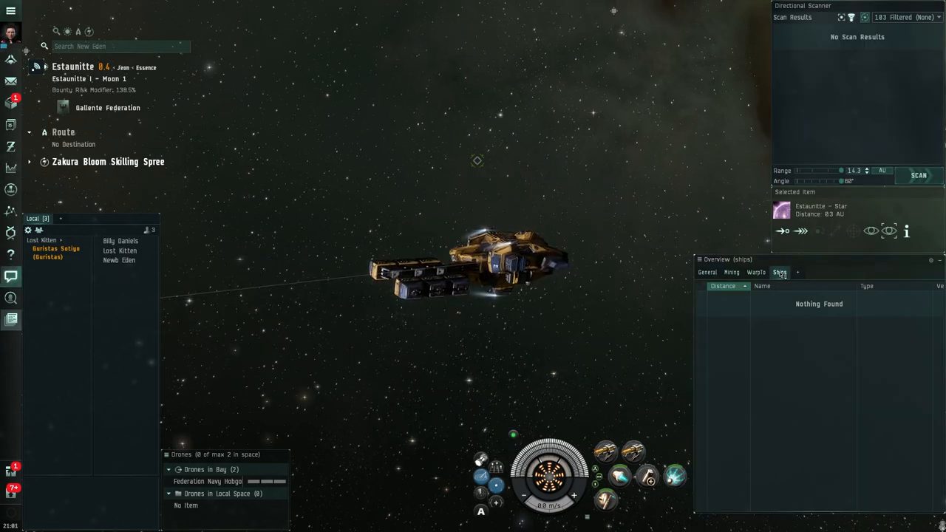
- Add every Ship type to the Mining overview preset, save it as 'Mining', and close settings
click(731, 272)
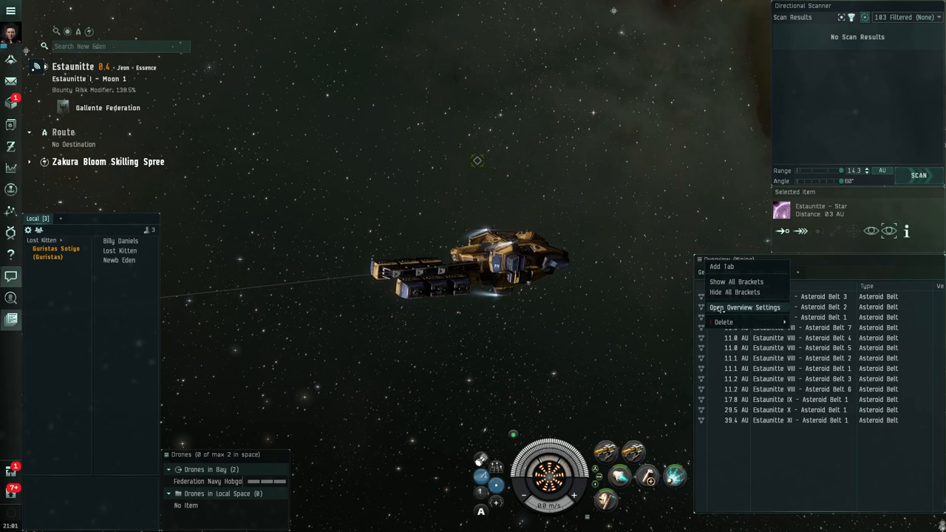
click(744, 307)
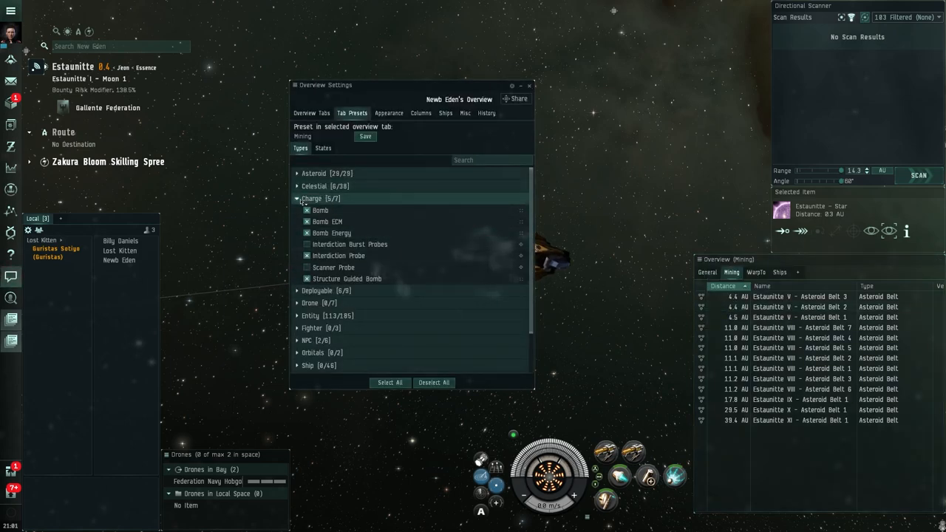
click(297, 198)
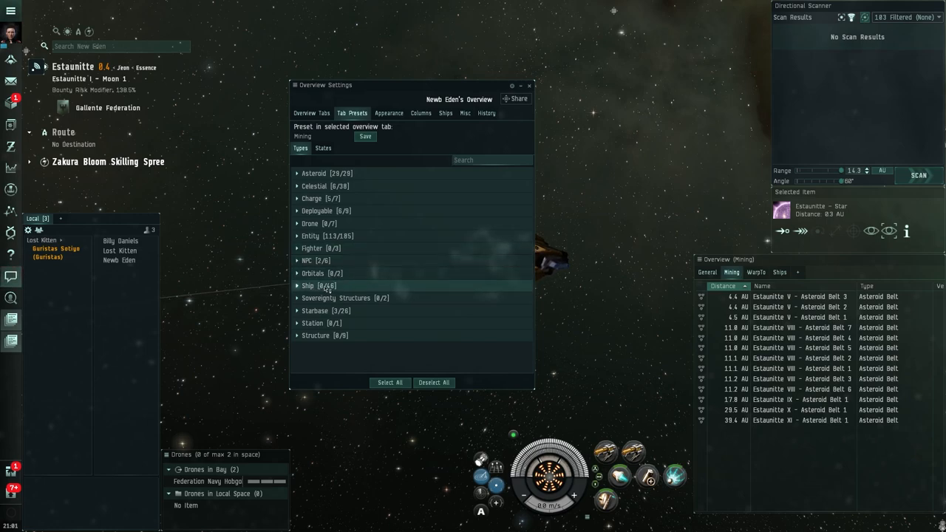
right_click(319, 286)
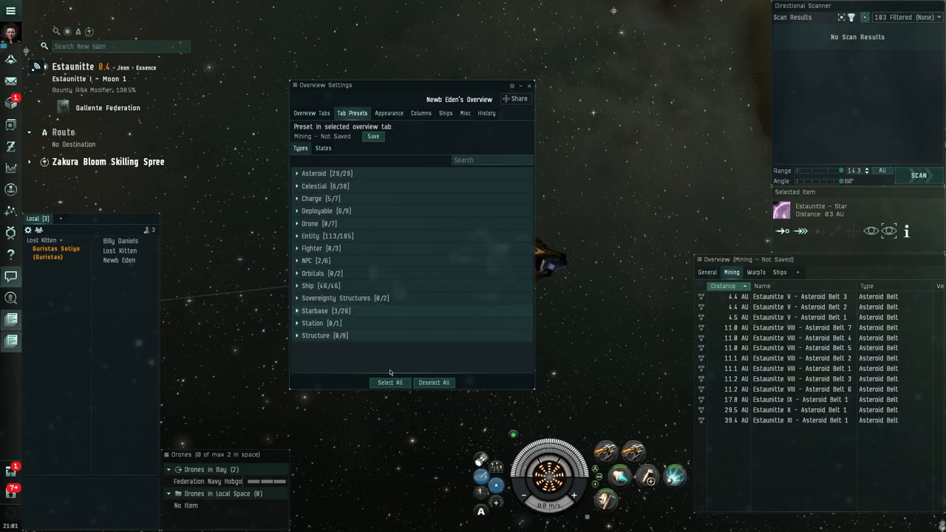
click(373, 137)
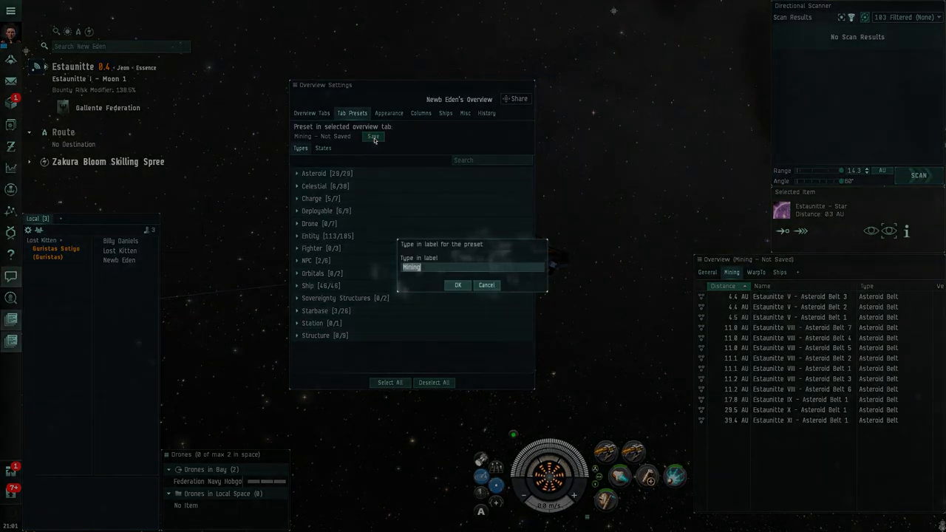
click(457, 285)
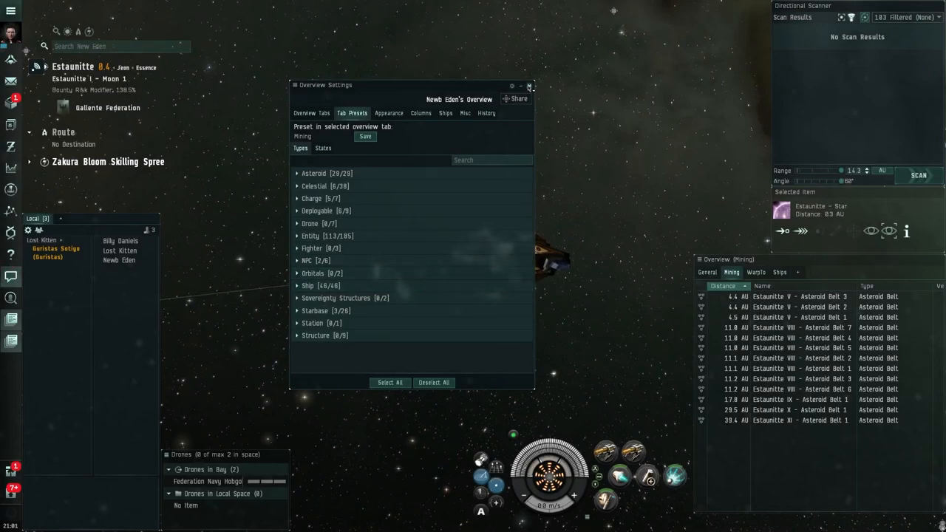
click(530, 85)
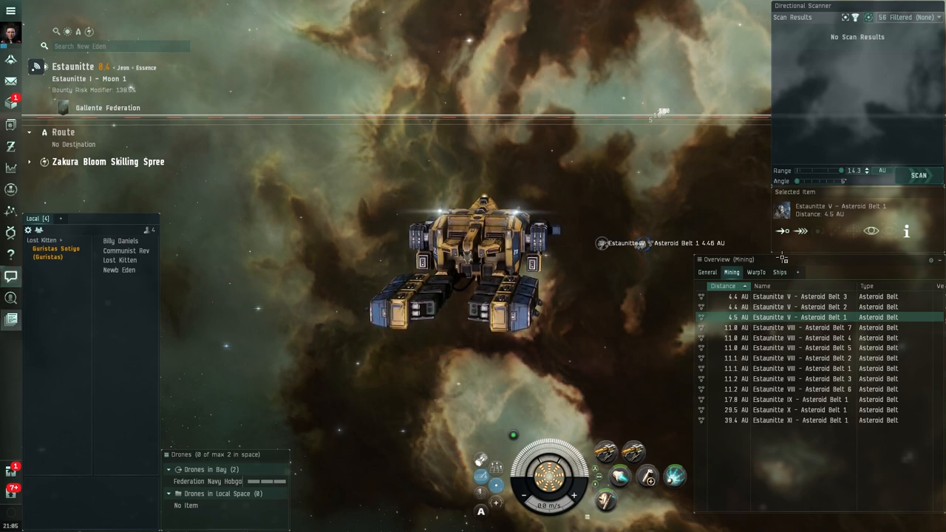
- Open the options menu for Estaunitte V – Asteroid Belt 1, 4.5 AU away
right_click(233, 79)
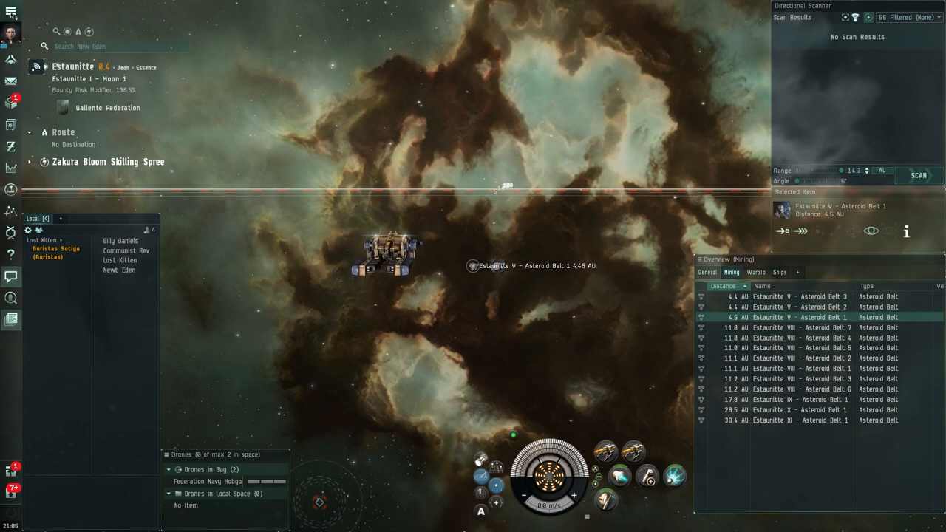
- Open People & Places on the Locations tab showing saved bookmarks like safe1
click(10, 9)
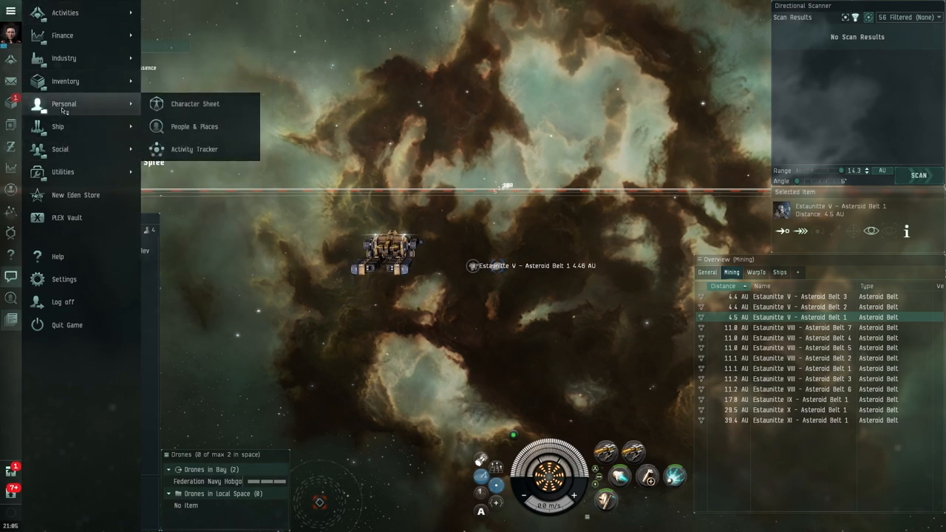
mouse_move(194, 127)
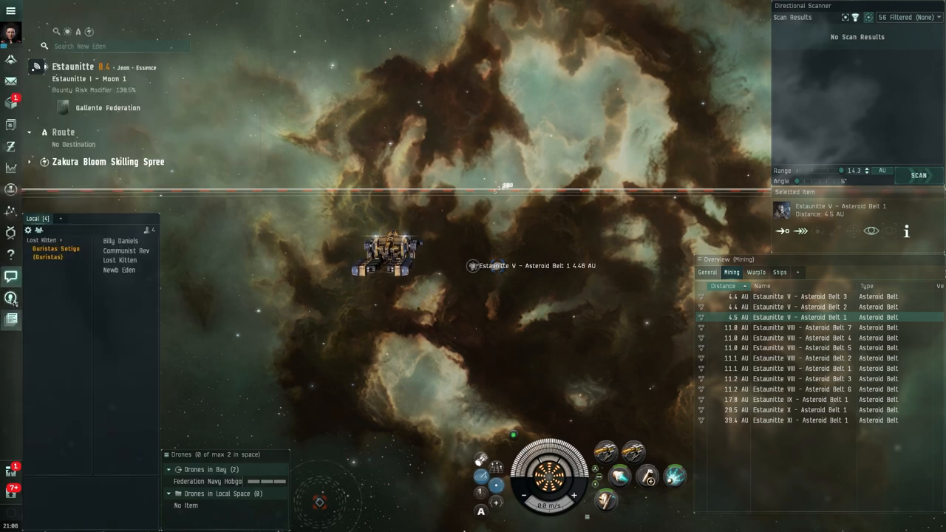
click(11, 297)
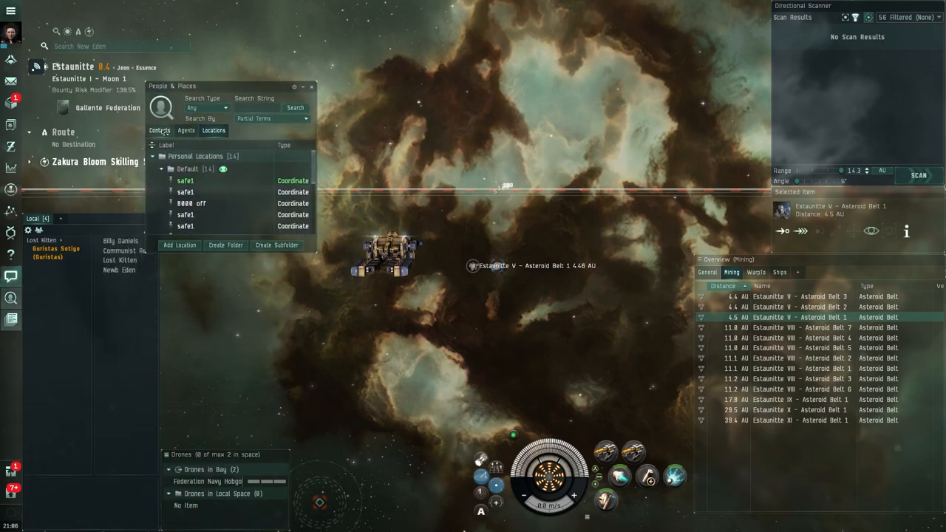
- Sort the saved locations by jump count and select a safe1 bookmark
click(213, 130)
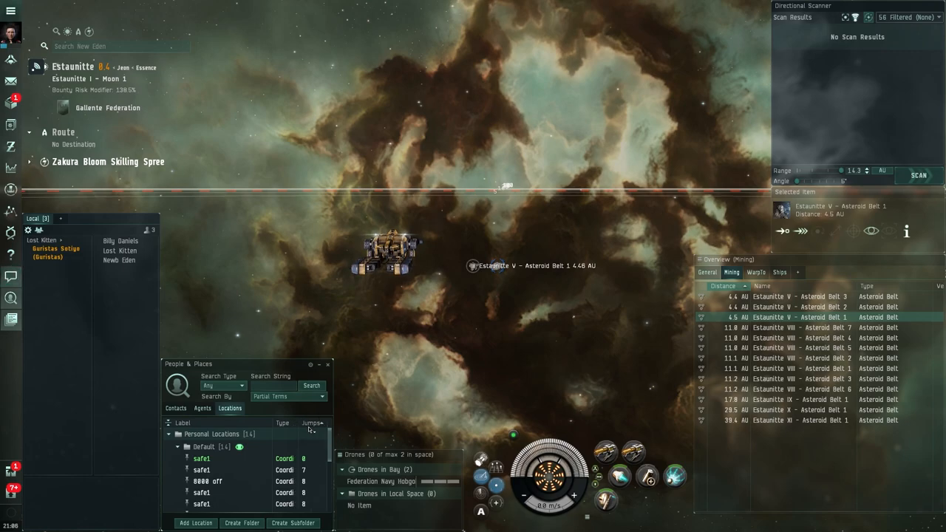
click(311, 423)
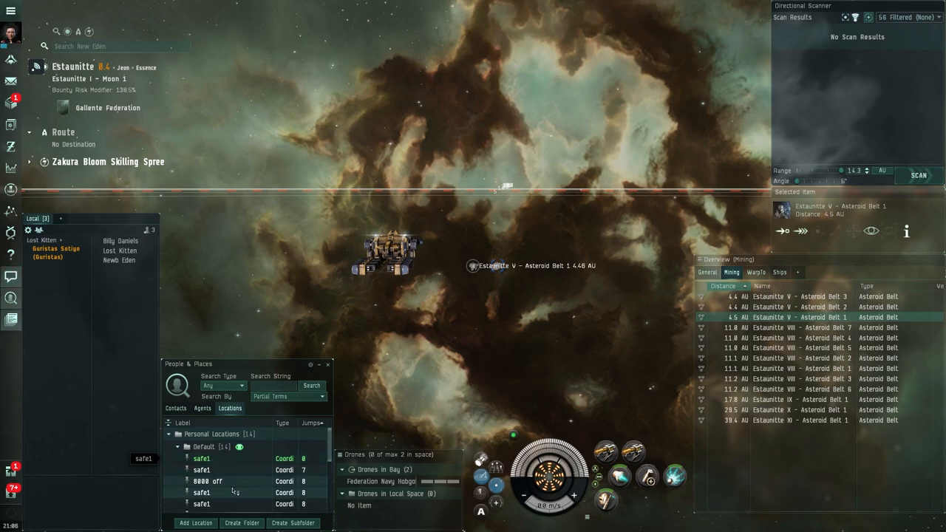
click(201, 458)
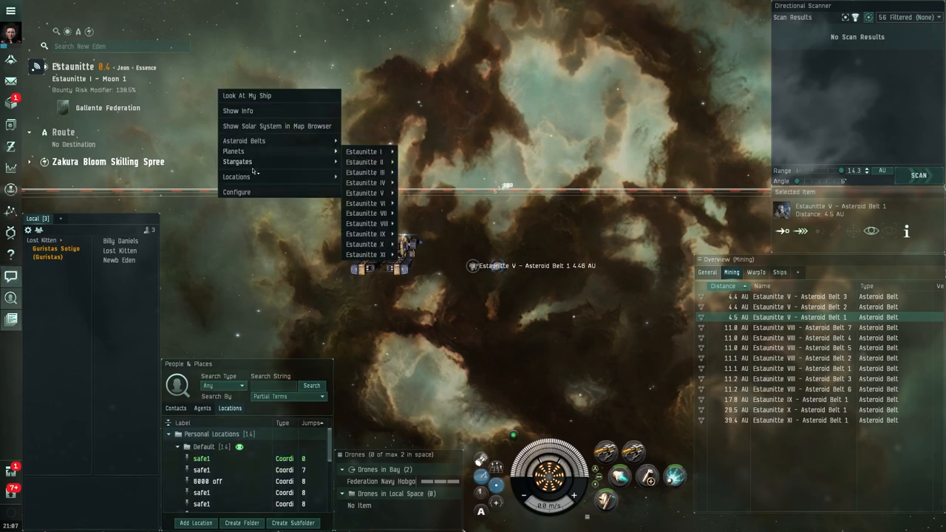
click(281, 257)
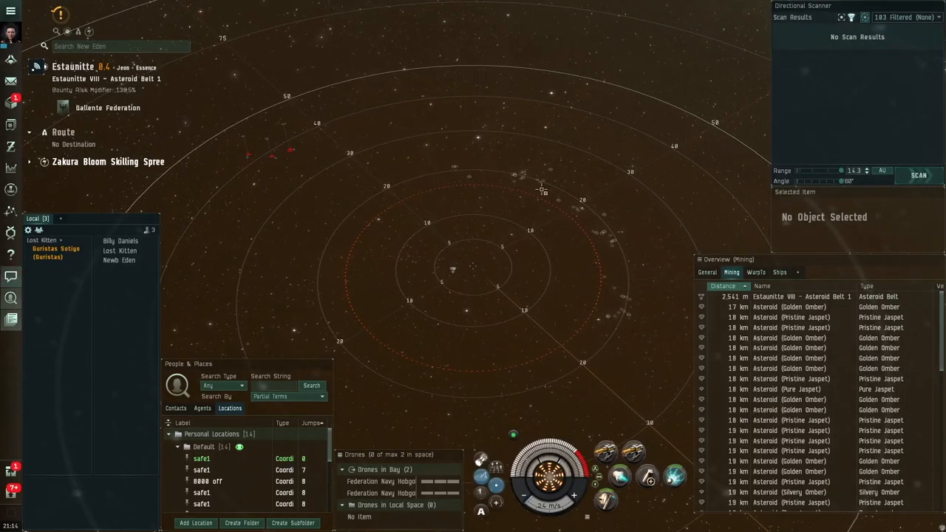
mouse_move(266, 136)
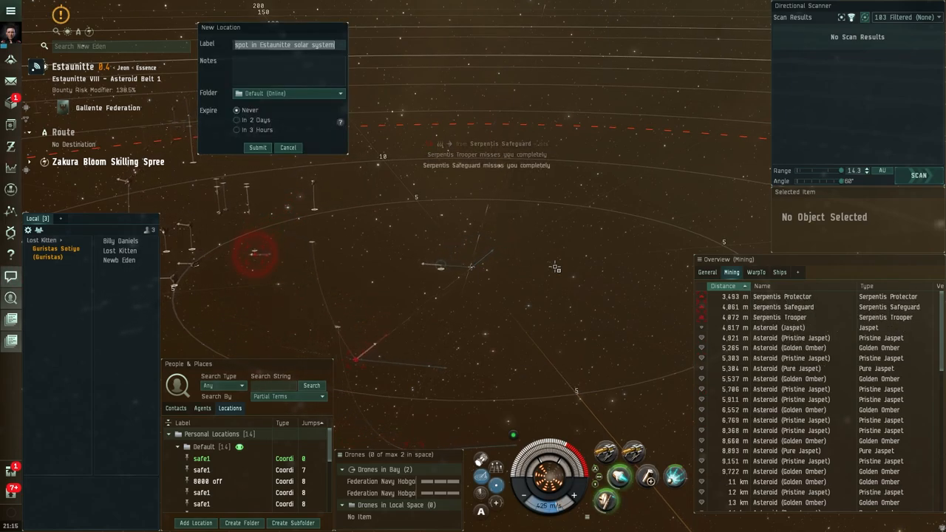
- Label the bookmark 'belt' with a 3-hour expiry and submit it
text(belt)
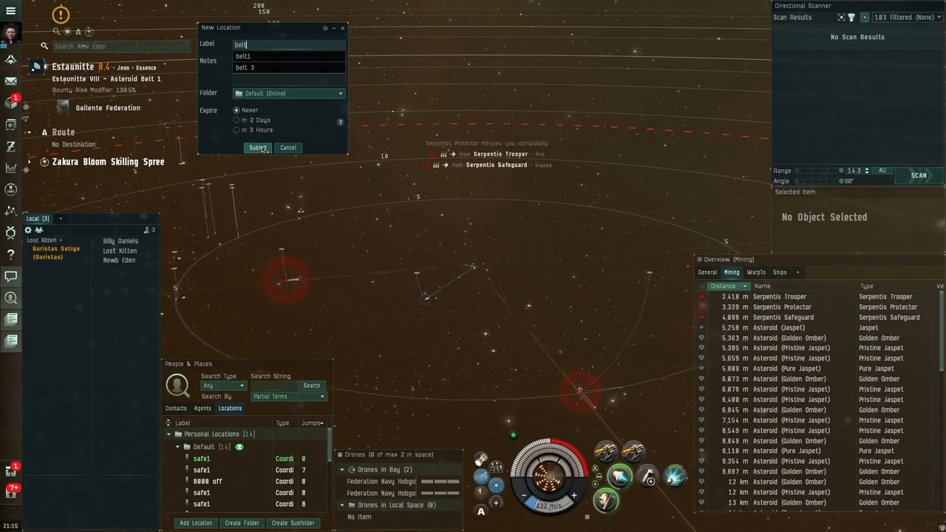
click(237, 129)
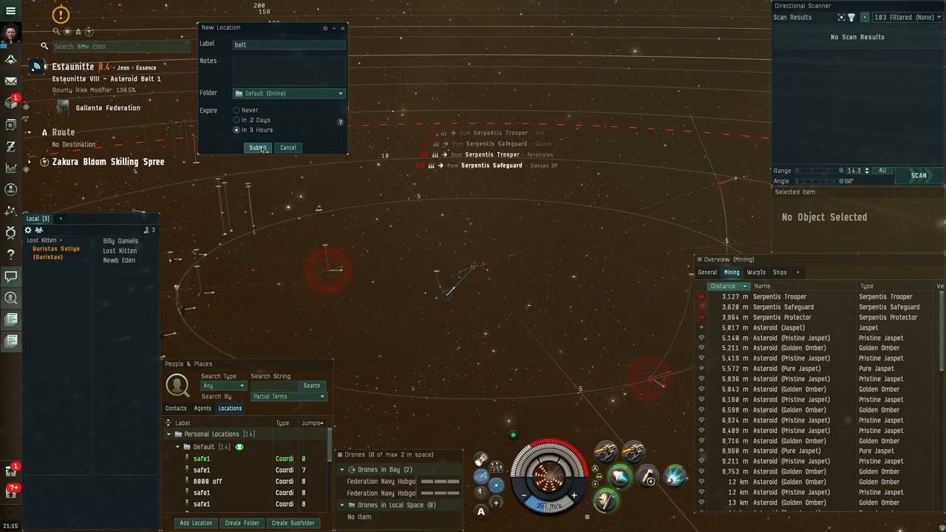
click(257, 147)
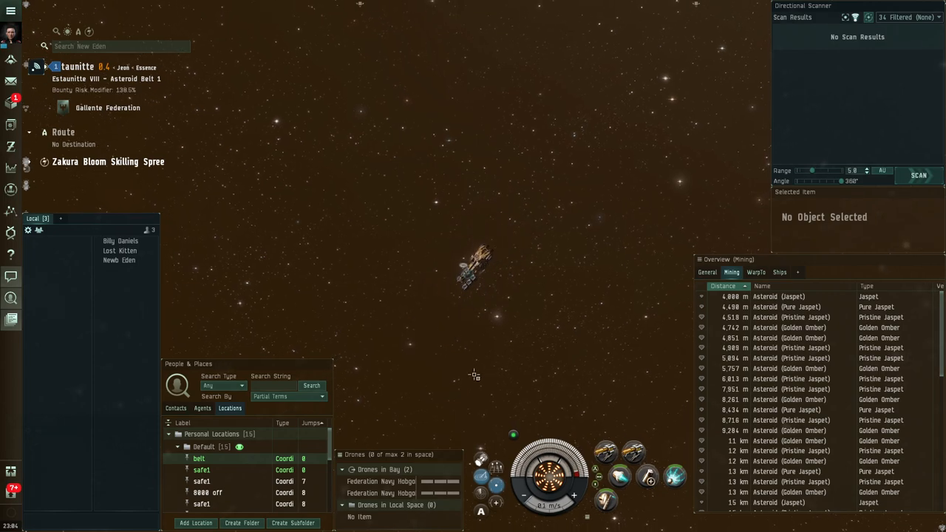
- Save a bookmark named 'long' at the current spot while warping toward safe1
click(195, 522)
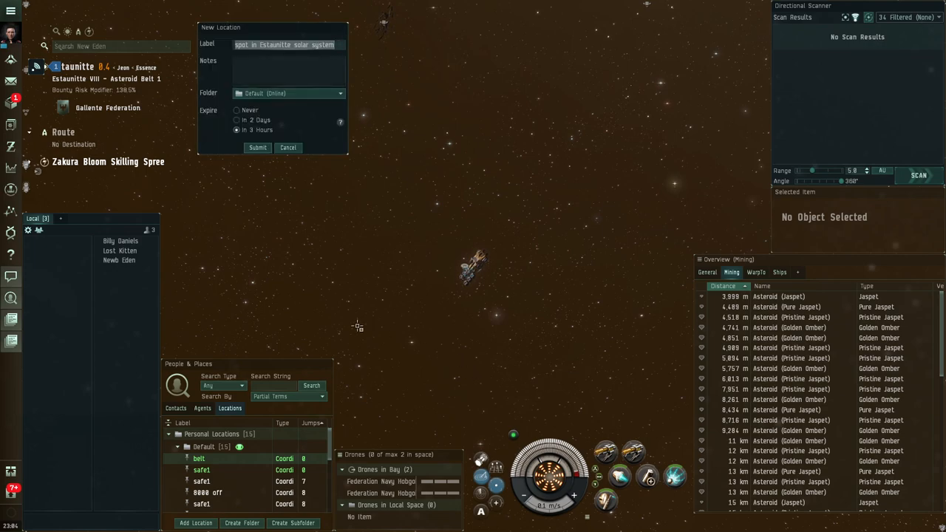
text(long)
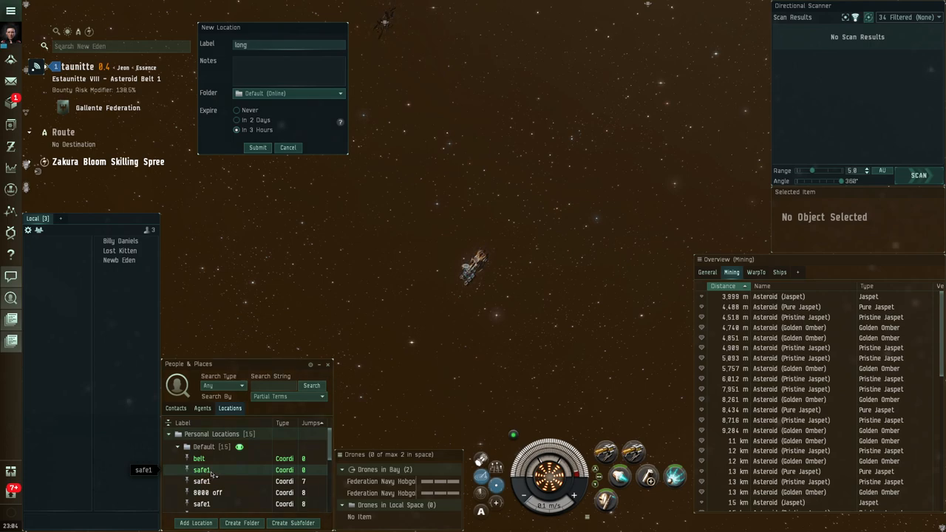
right_click(202, 470)
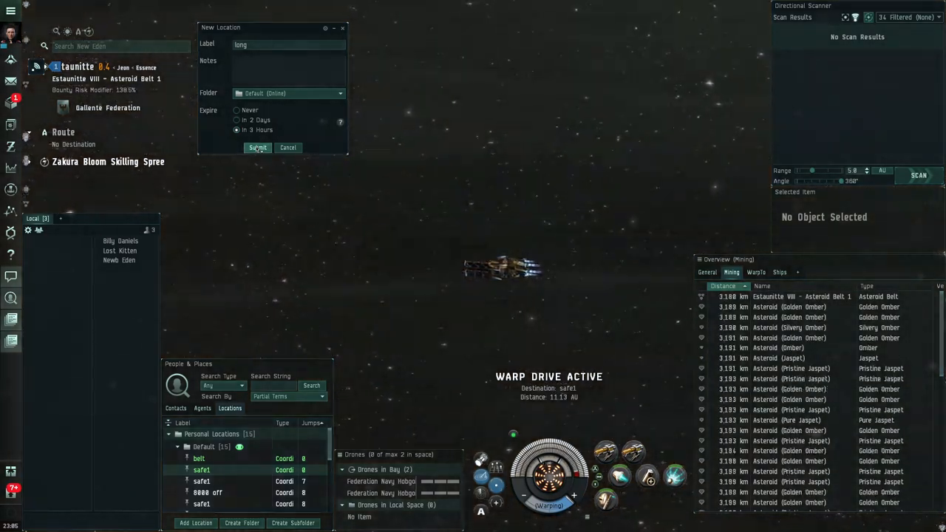
click(257, 147)
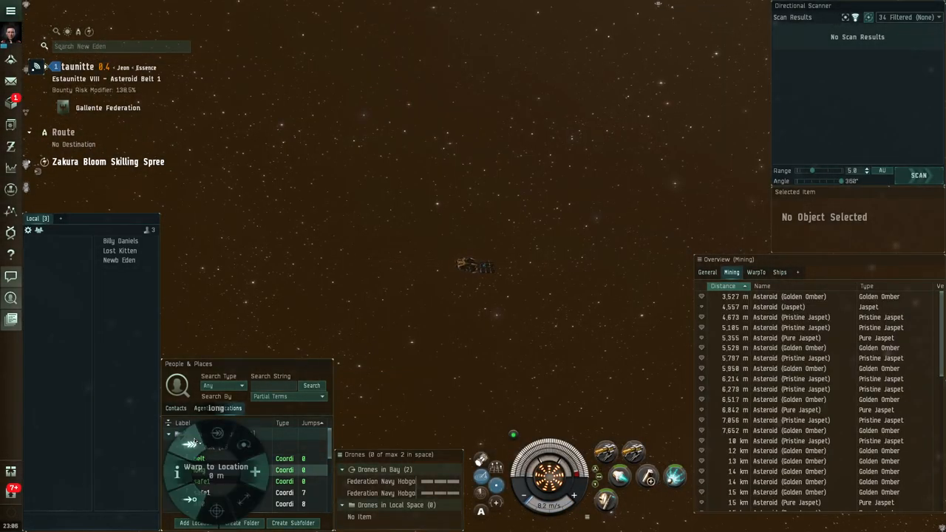
- Warp to the 'long' bookmark at 0 m and start a new bookmark there
click(229, 408)
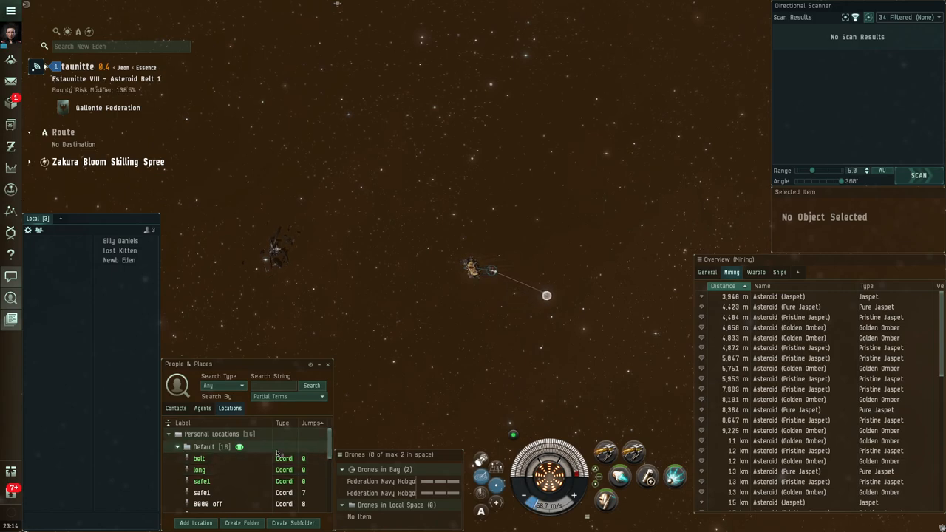
click(195, 523)
text(short)
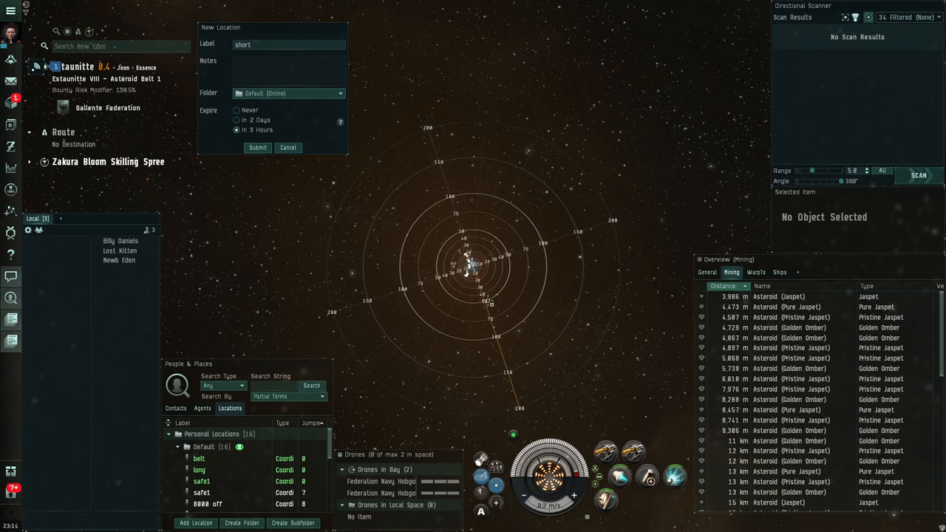
- Select a safe1 bookmark in People & Places and open its actions menu
click(200, 470)
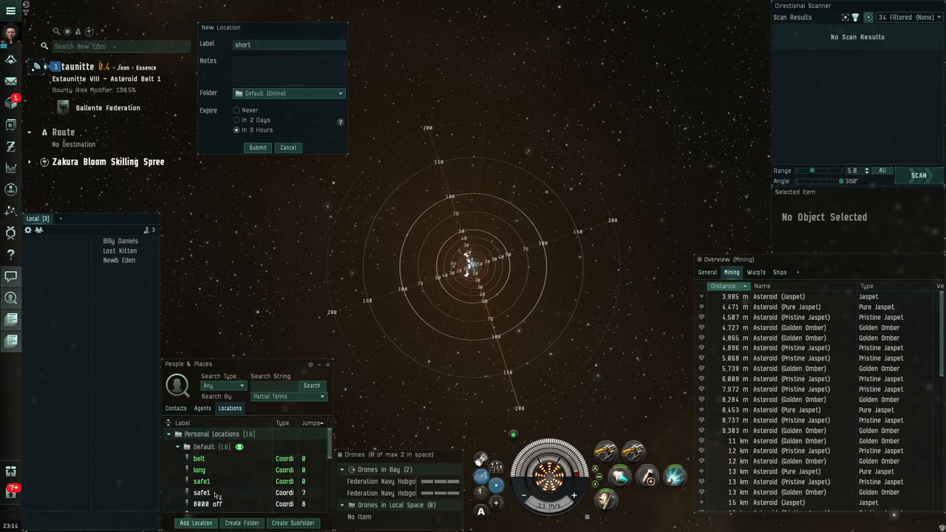
right_click(200, 470)
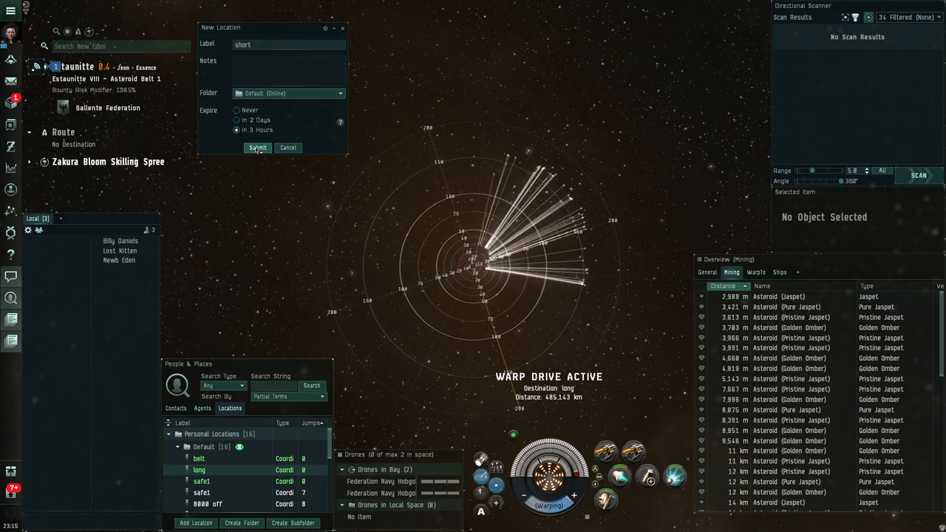
click(257, 147)
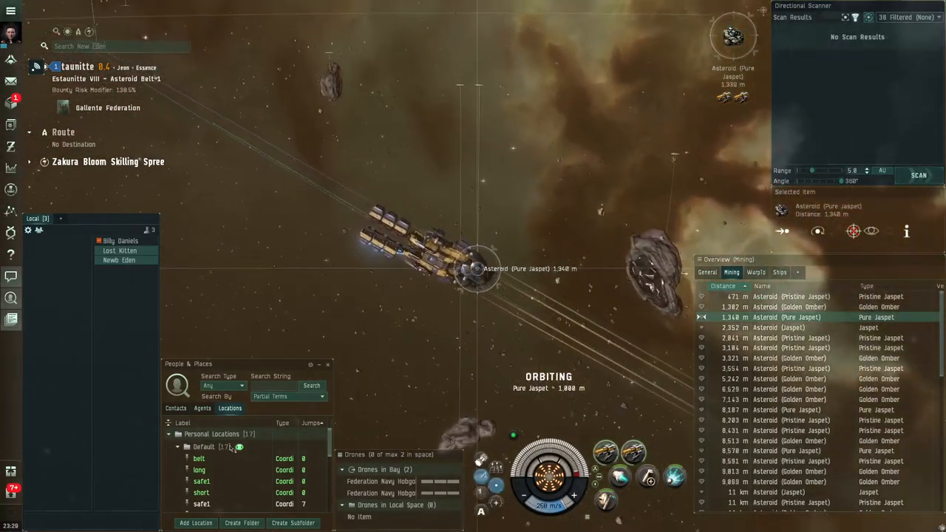
- Warp the ship to the 'long' safe bookmark in People & Places
right_click(199, 470)
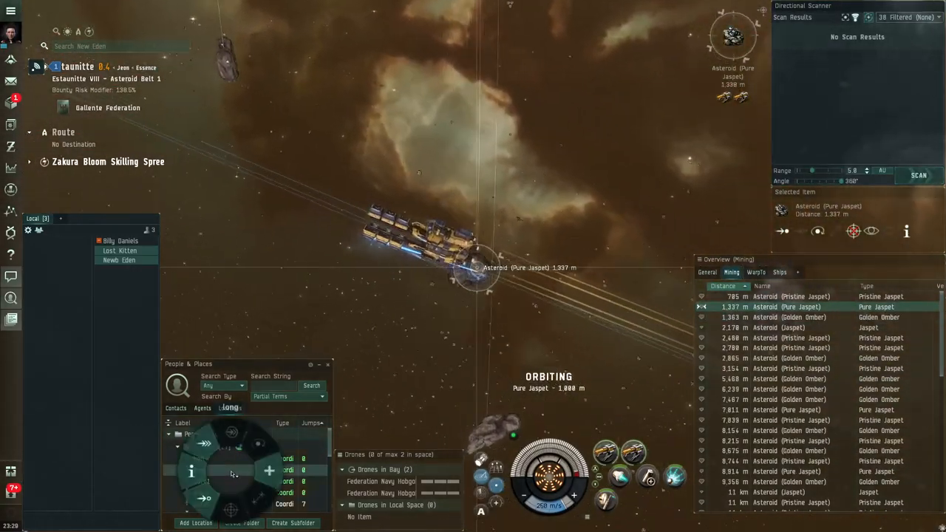
click(230, 408)
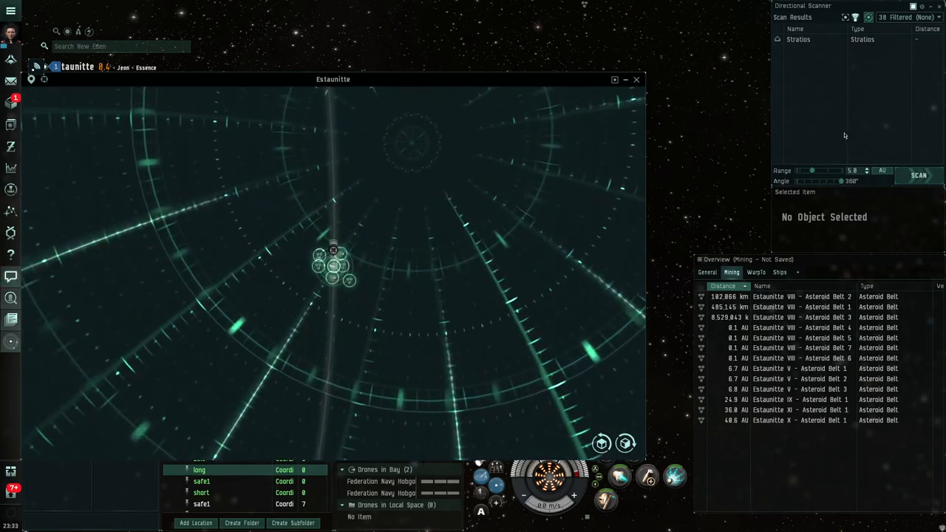
- Tilt the system map top-down and run a 5° directional scan at the belt
drag(840, 181, 803, 181)
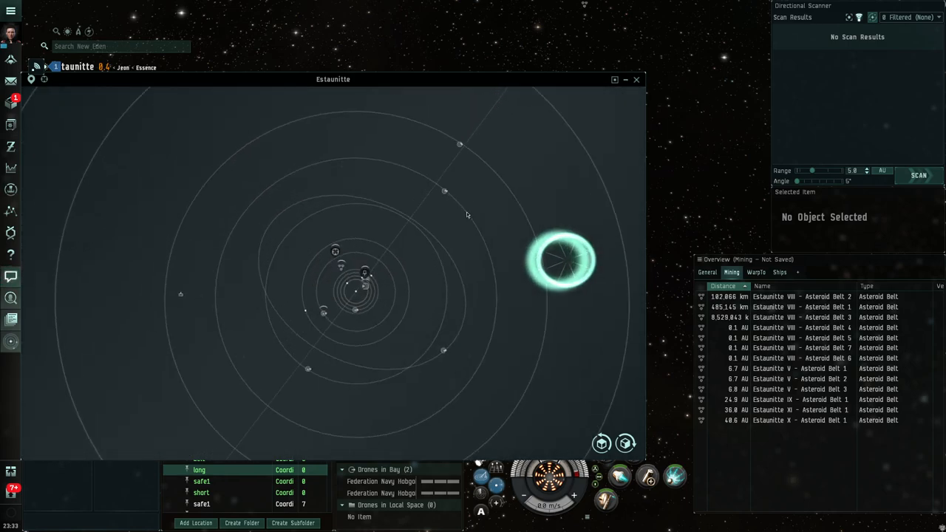
mouse_move(377, 283)
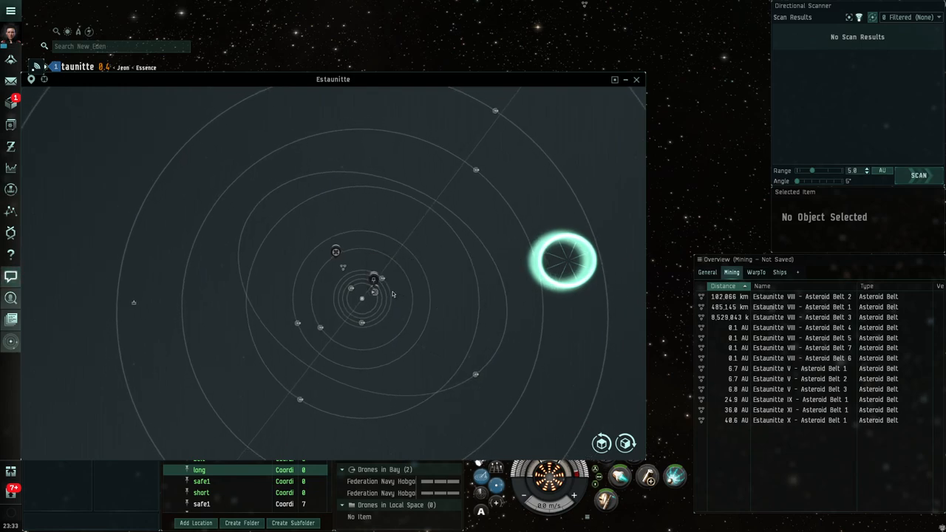
mouse_move(374, 280)
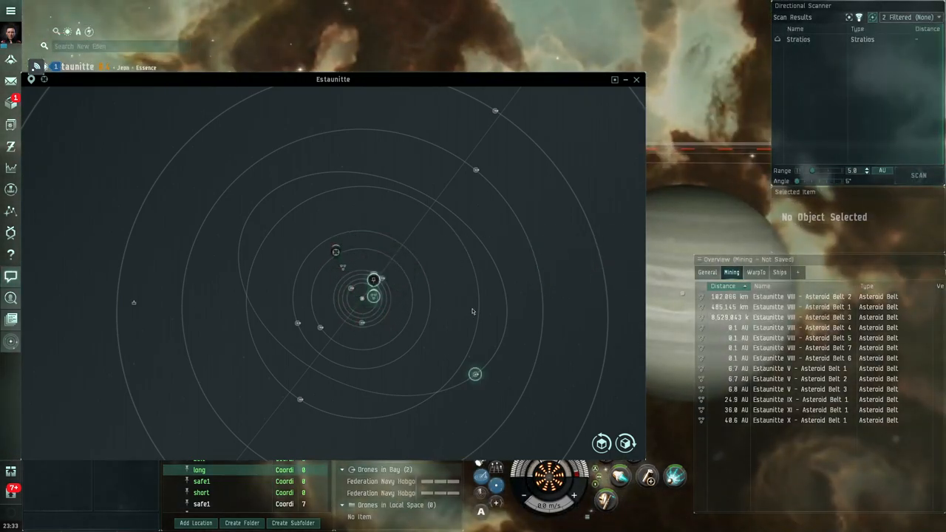
click(919, 175)
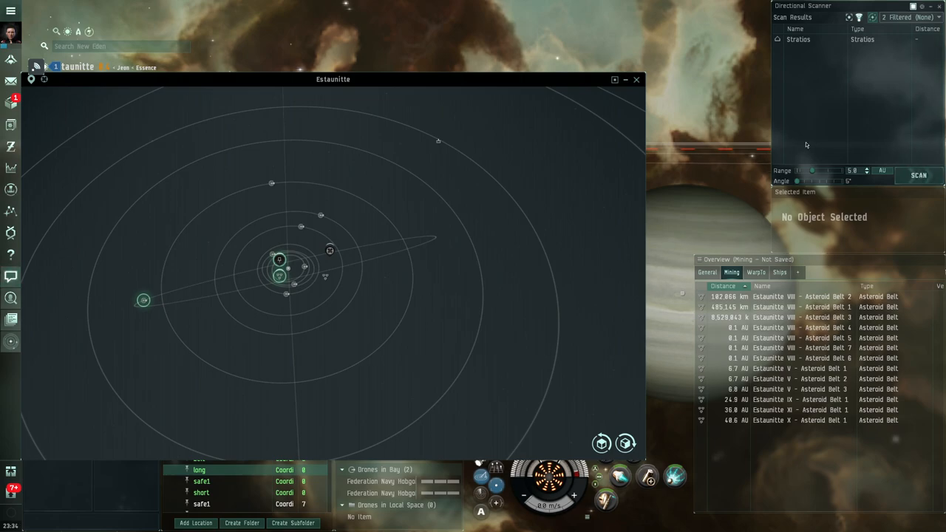
- Reposition the system map window higher and further right on screen
drag(333, 79, 421, 25)
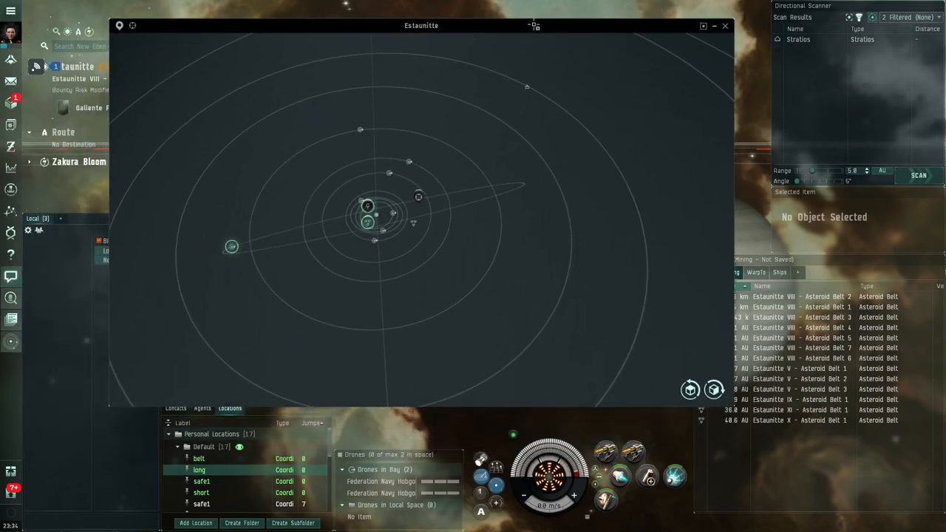
drag(421, 25, 444, 17)
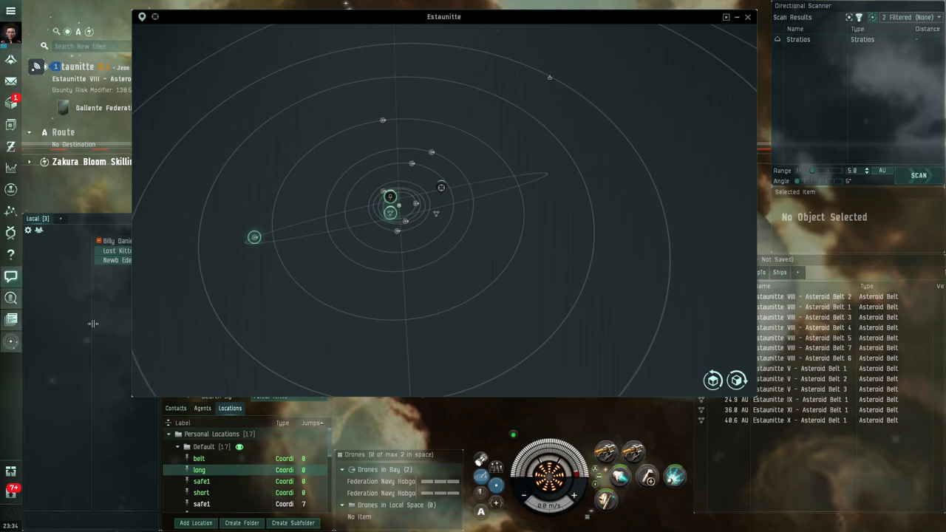
click(798, 39)
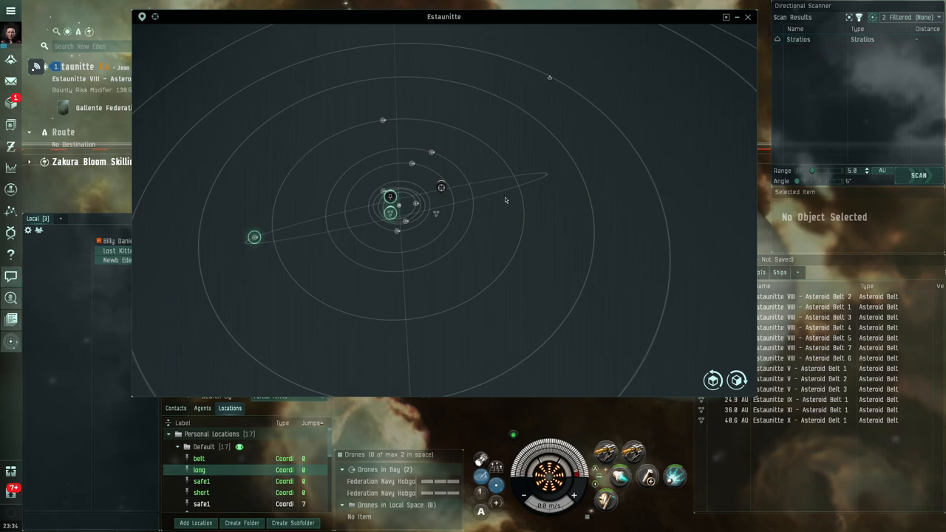
- Rerun the 5° scan on the belt, finding nothing, and bring up the 'belt' bookmark's actions
click(918, 175)
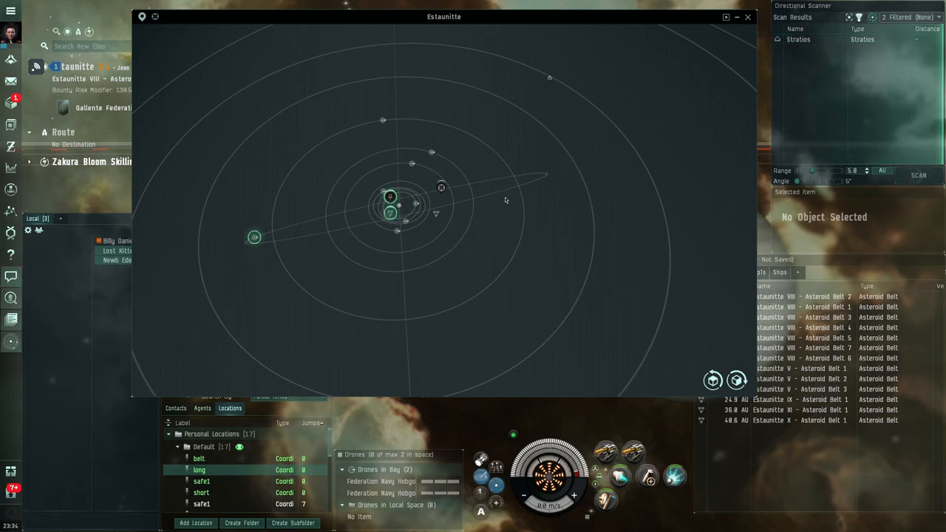
click(918, 175)
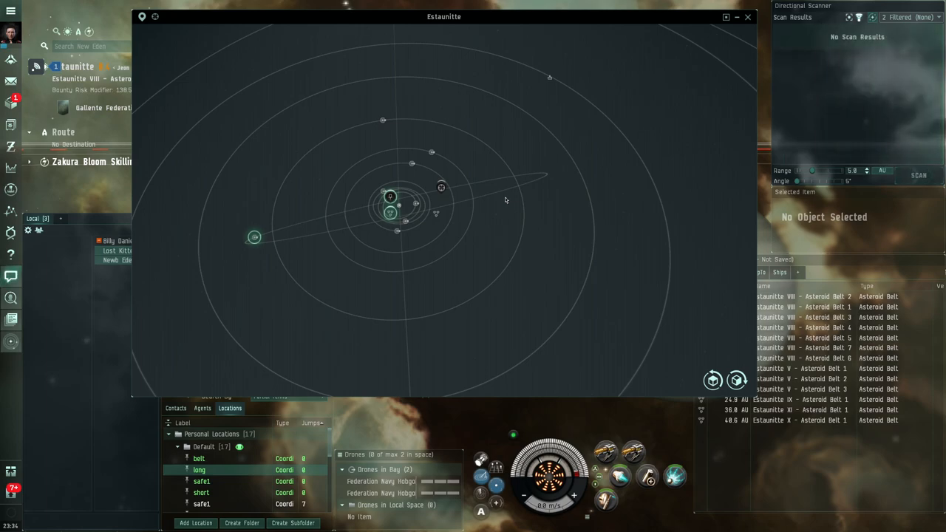
mouse_move(459, 201)
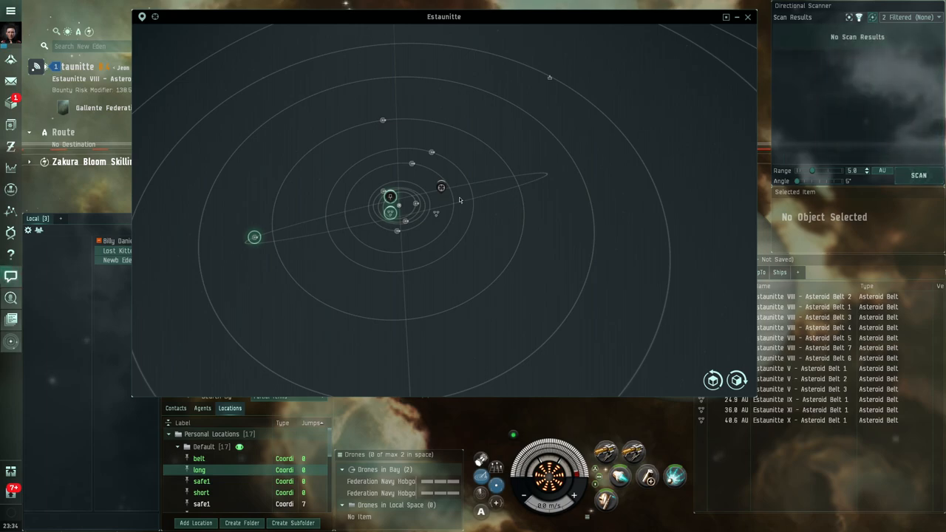
click(390, 196)
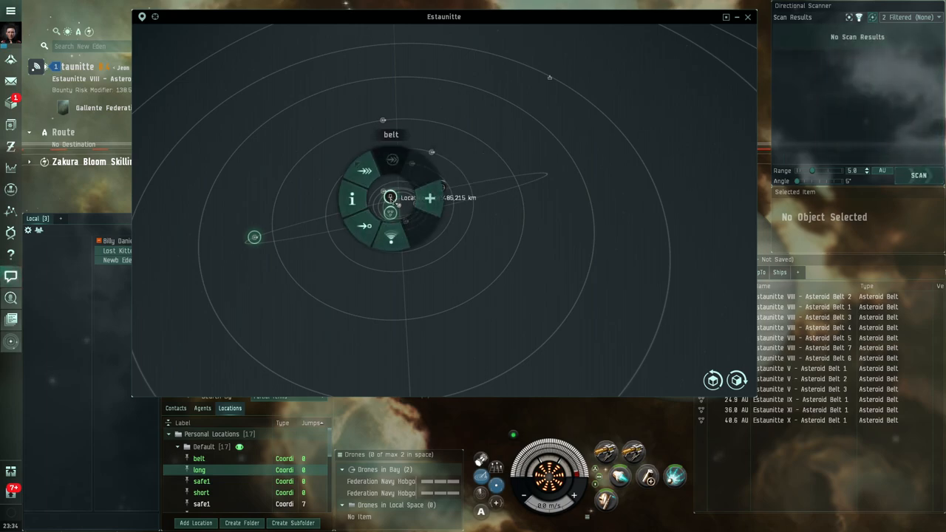
mouse_move(645, 172)
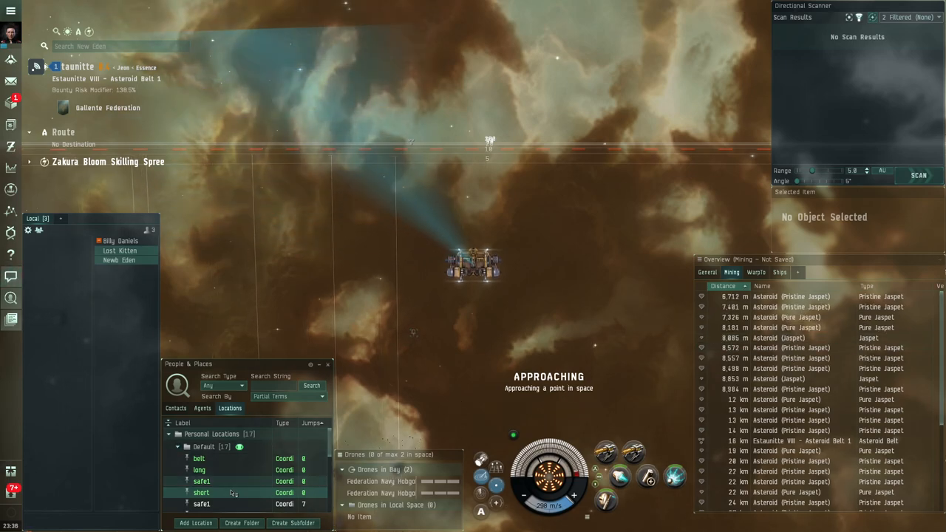
- Warp to the 'short' bookmark and select the Stratios, now about 3,246 km away
right_click(201, 492)
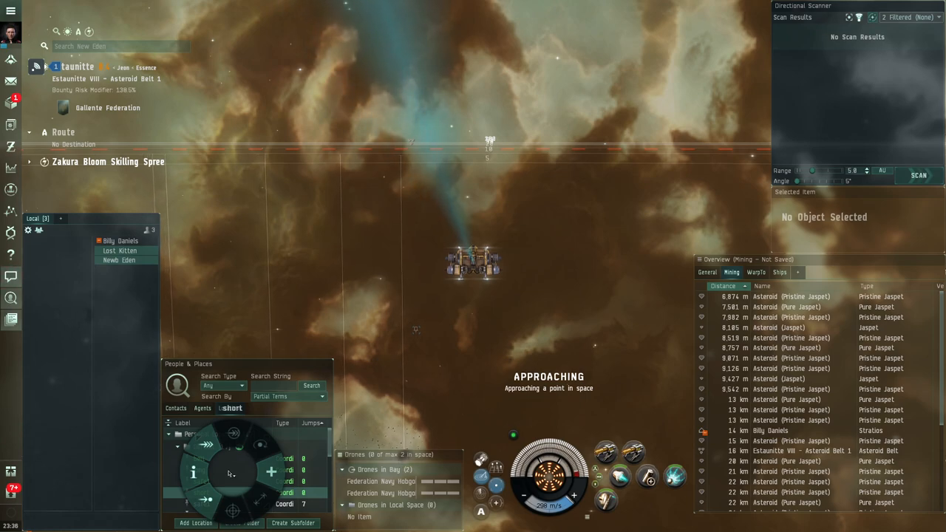
click(230, 409)
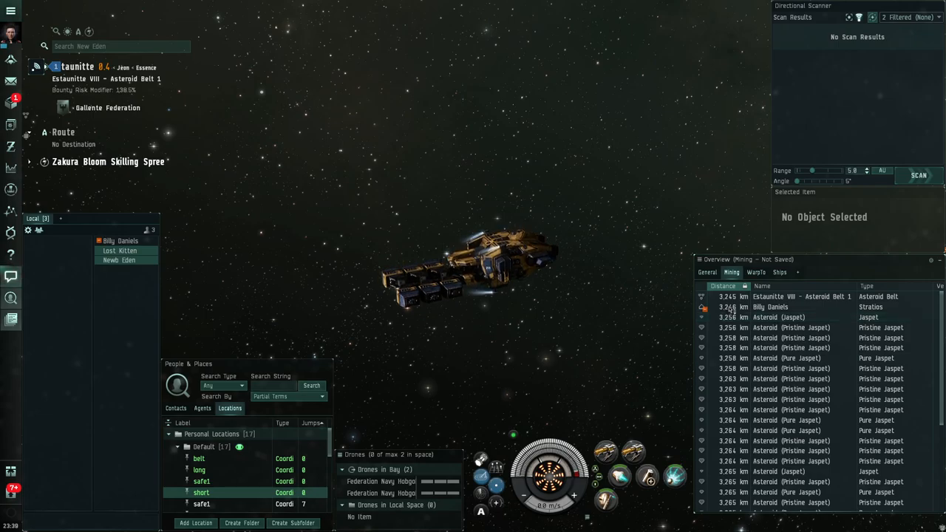
click(771, 306)
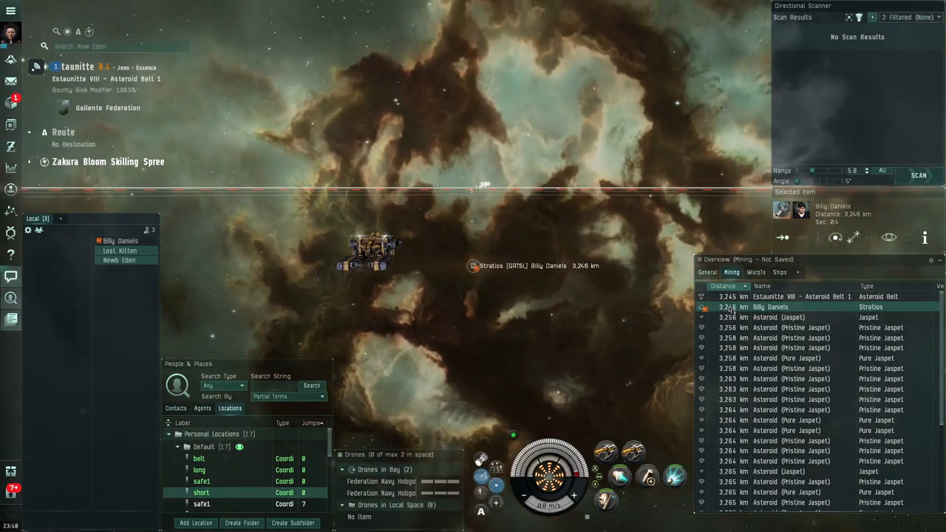